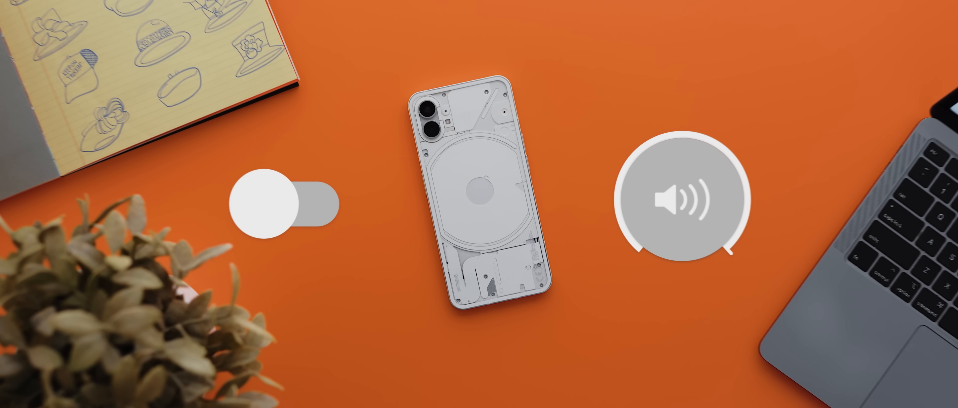
# Launch Flip DND and view its main screen with DND set to 2s after flip
pyautogui.click(287, 202)
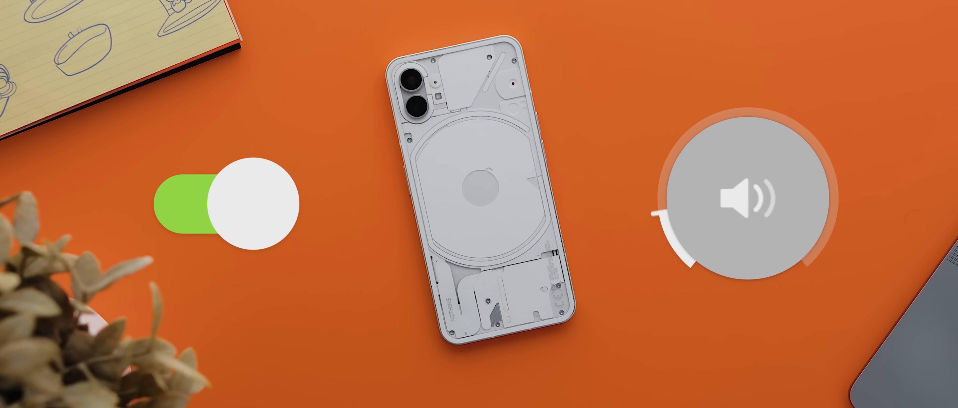
pyautogui.click(746, 197)
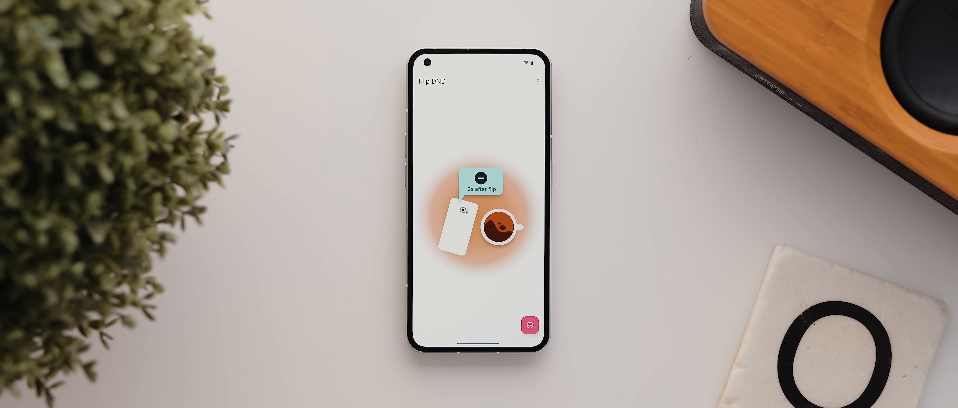
pyautogui.click(537, 81)
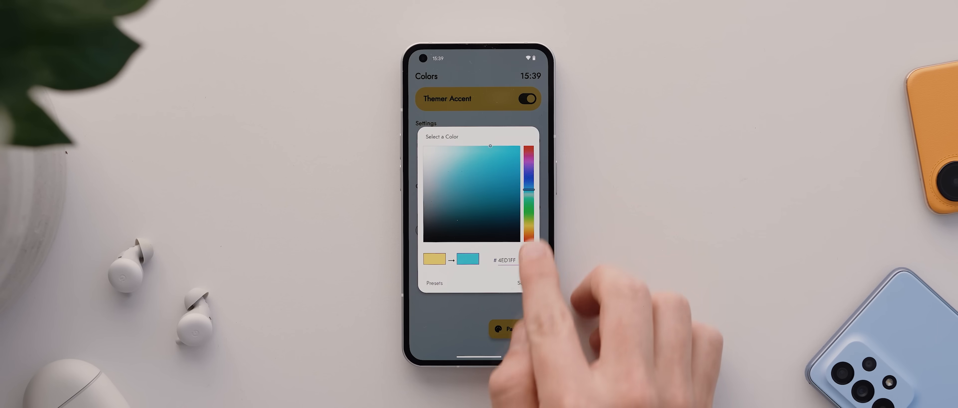
# Confirm the cyan accent colour and browse the brightness slider styles
pyautogui.click(520, 283)
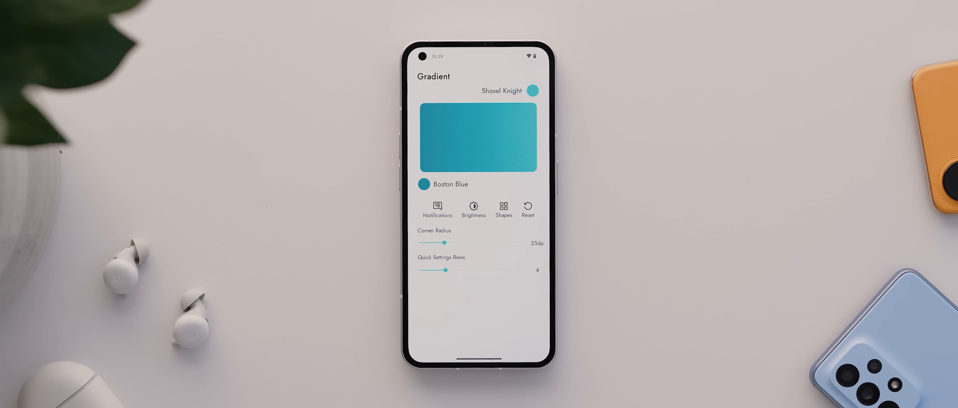
pyautogui.click(504, 208)
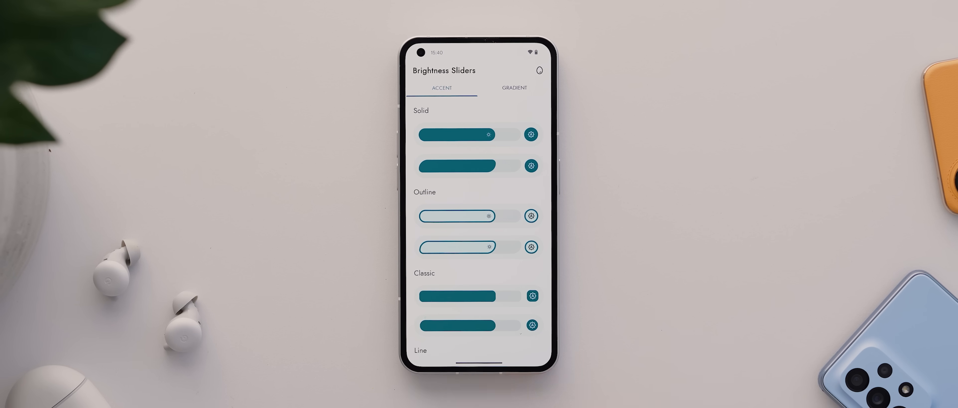
pyautogui.scroll(-3)
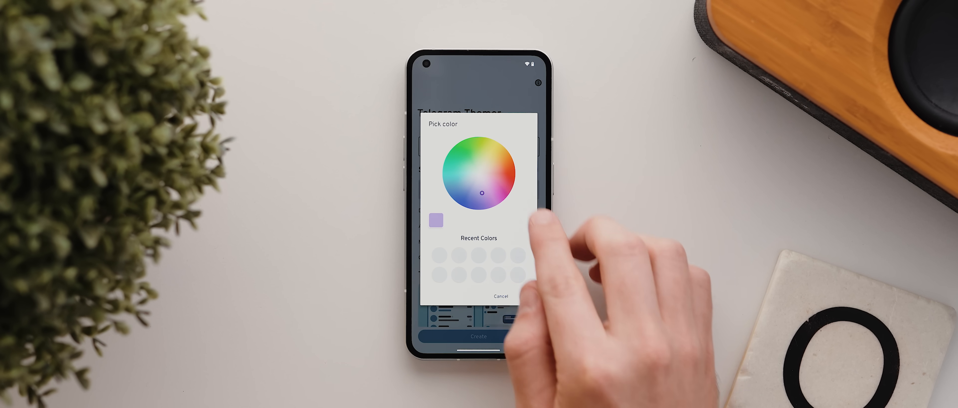
# Create a purple Telegram theme using the Soza preset with Gradient enabled and share it
pyautogui.click(499, 296)
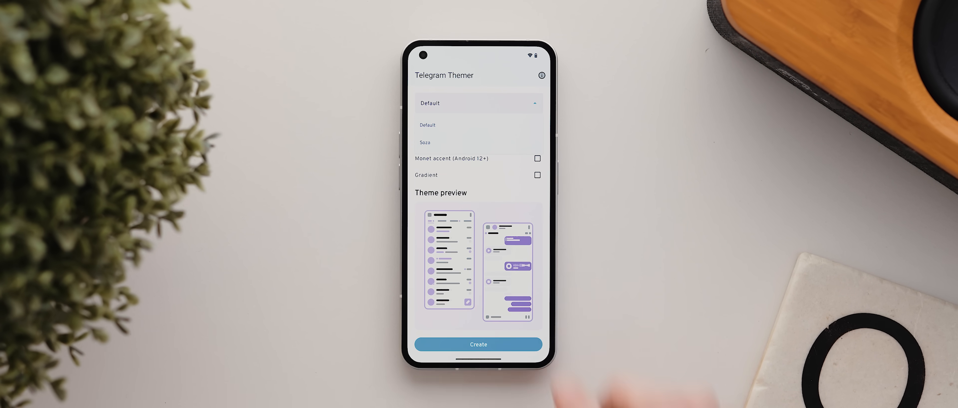
pyautogui.click(424, 142)
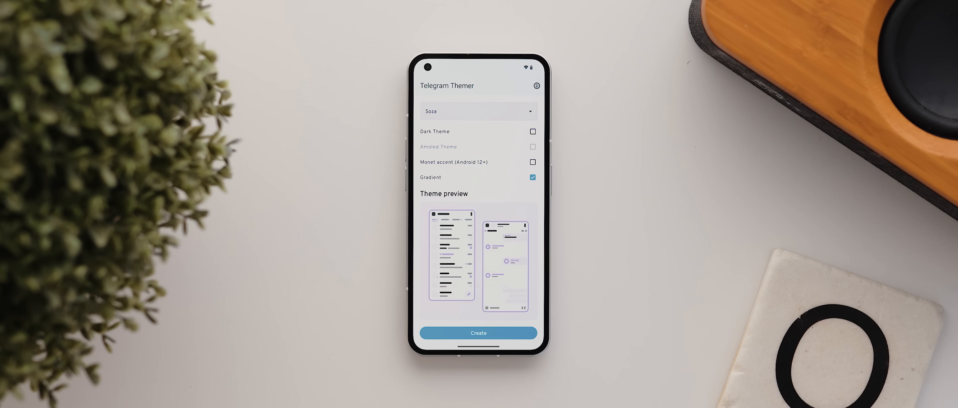
pyautogui.click(479, 333)
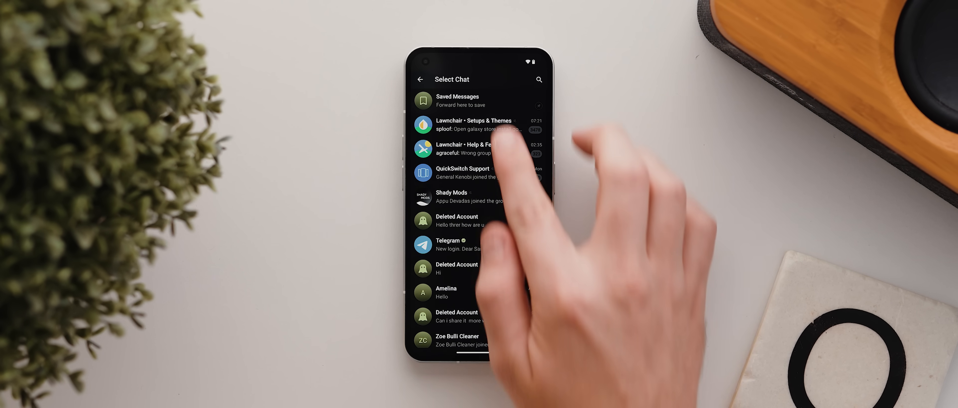
# Send the theme to a chat and apply the new blue colour theme in Chat Settings
pyautogui.click(457, 101)
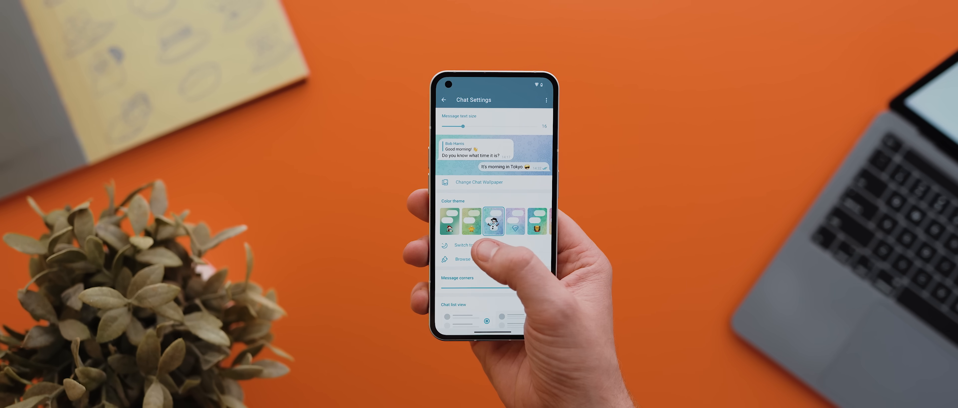
pyautogui.click(471, 245)
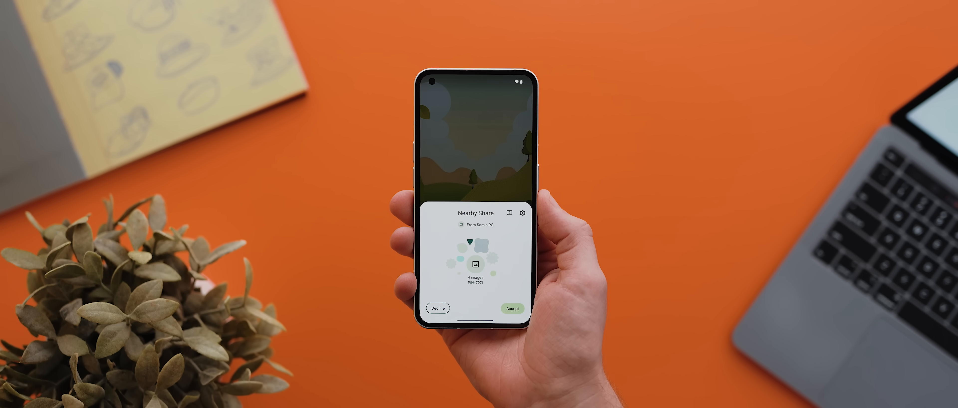
# Accept the four incoming images on the Nearby Share prompt
pyautogui.click(513, 307)
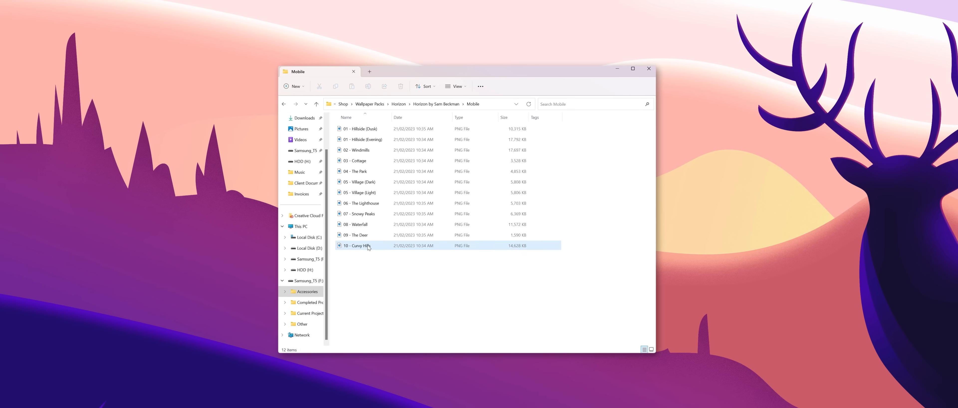
# Send the Curvy Hills wallpaper image to the Xiaomi 13 via Nearby Share
pyautogui.rightClick(359, 245)
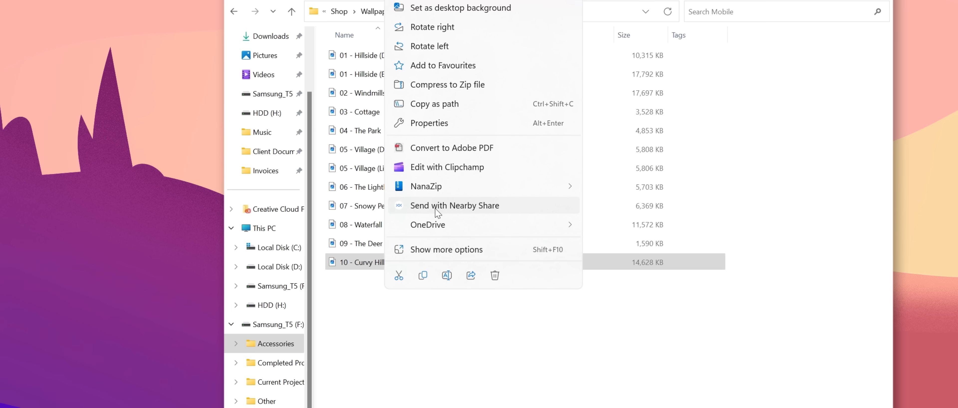
pyautogui.click(454, 205)
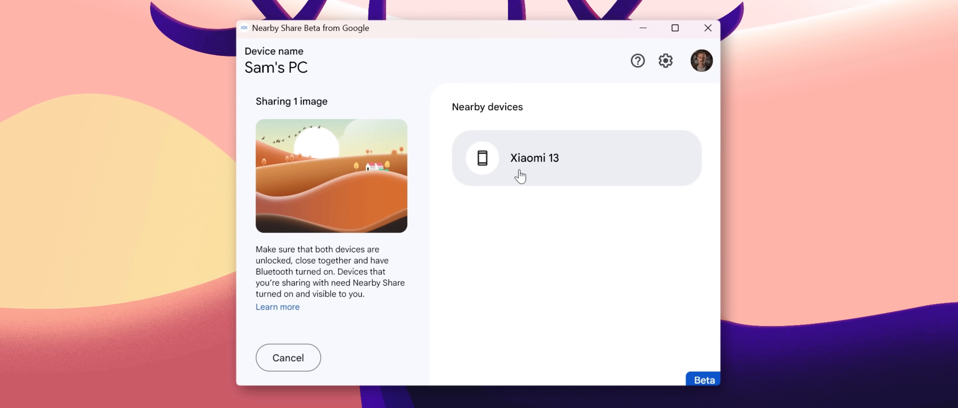
pyautogui.click(534, 157)
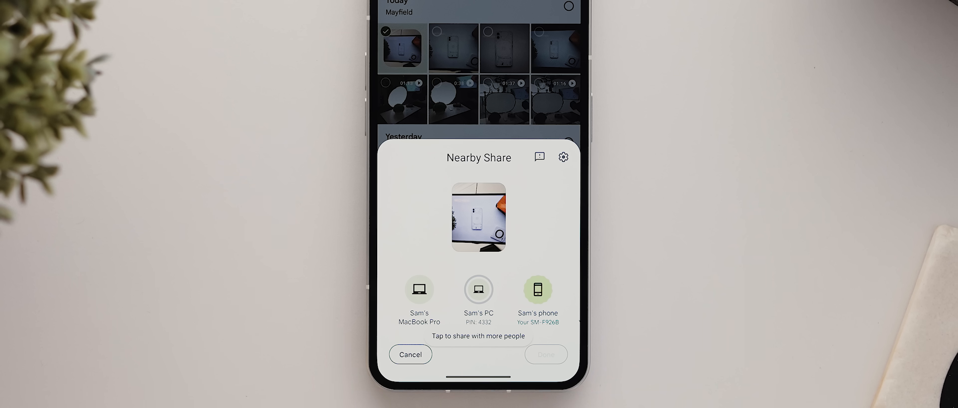
# Send the gallery photo to the PC from the Nearby Share sheet
pyautogui.click(419, 288)
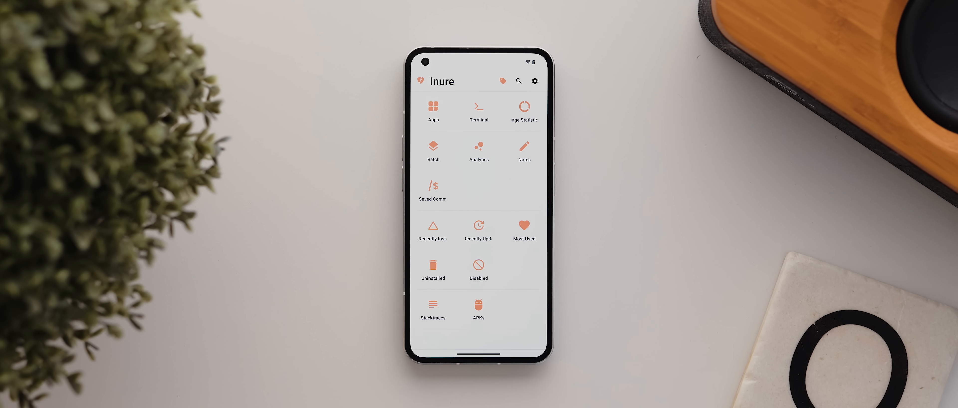
# Browse Inure's list of 405 installed apps sorted by name
pyautogui.click(433, 106)
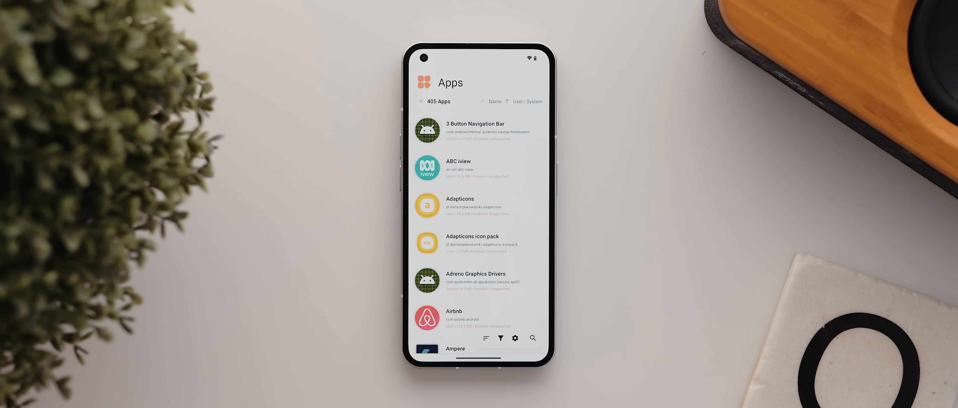
pyautogui.scroll(-3)
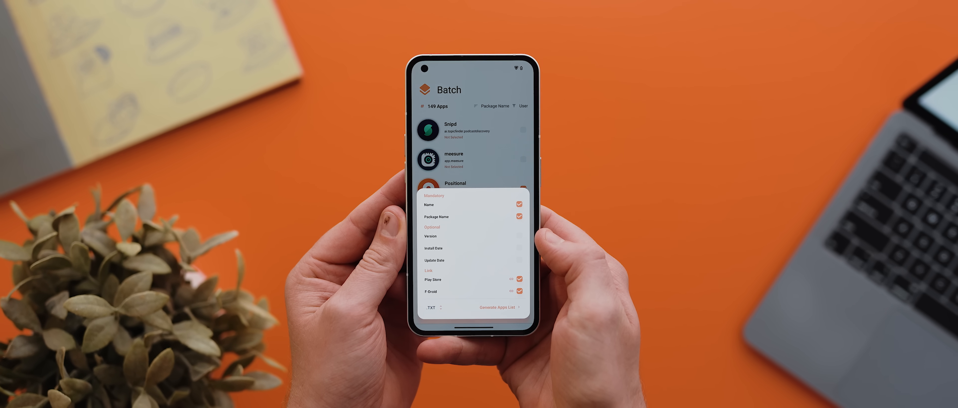
# Review the Batch export sheet, then view Inure's Recently Installed apps
pyautogui.click(502, 307)
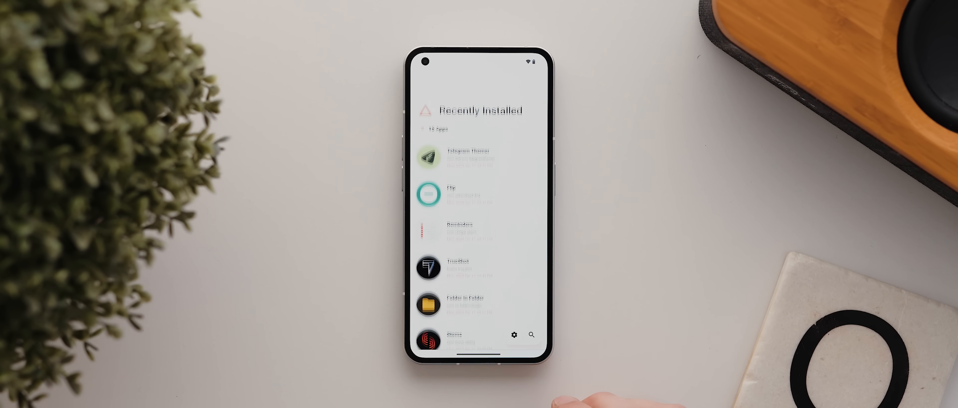
pyautogui.click(440, 157)
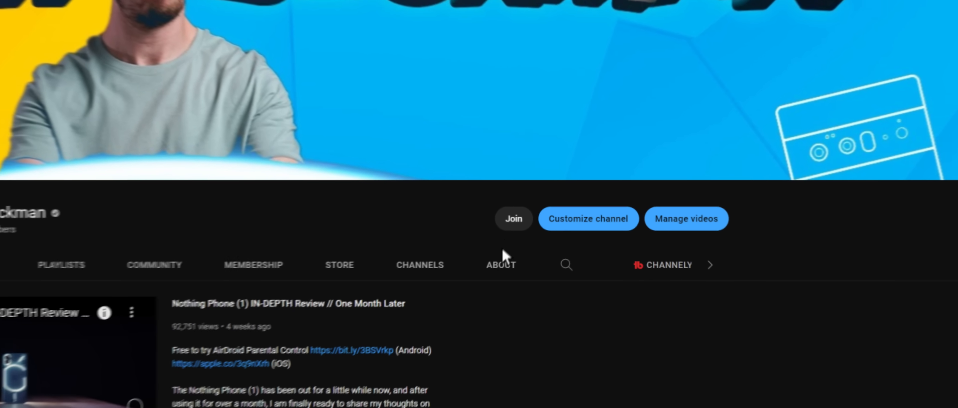
# View the YouTube channel's membership offer via the Join button
pyautogui.click(513, 218)
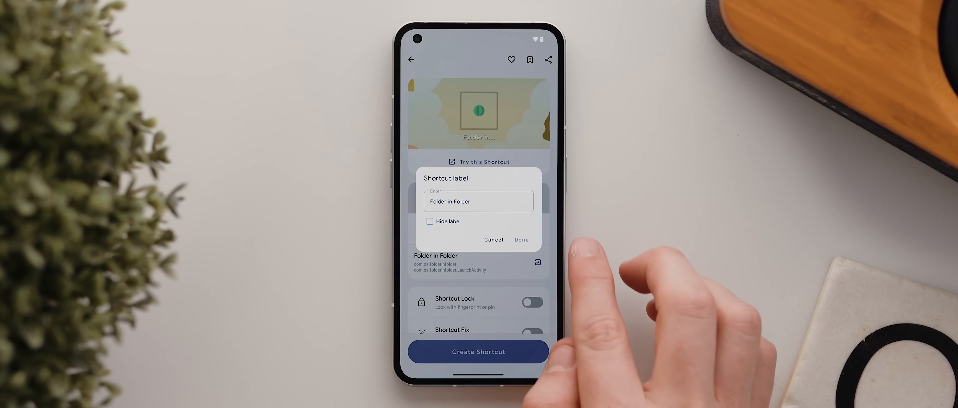
# Create the Shortcut Maker shortcut labelled 'Folder in Folder'
pyautogui.click(522, 239)
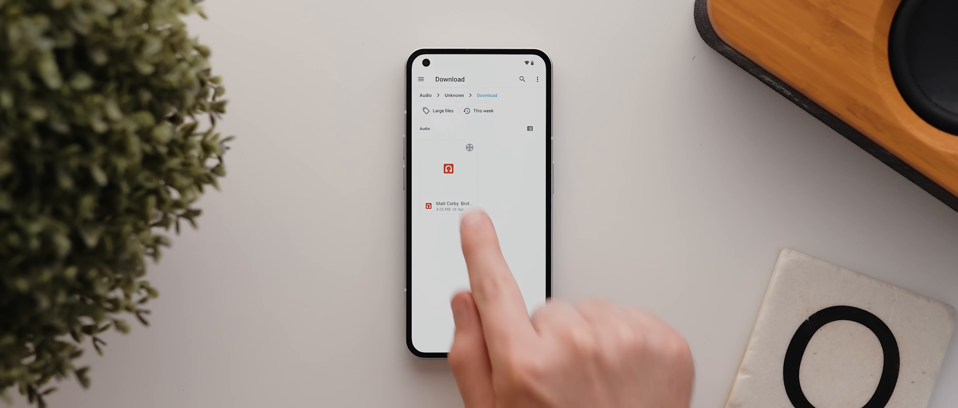
# Load the downloaded Matt Corby track into Stems and view its separated tracks
pyautogui.click(453, 205)
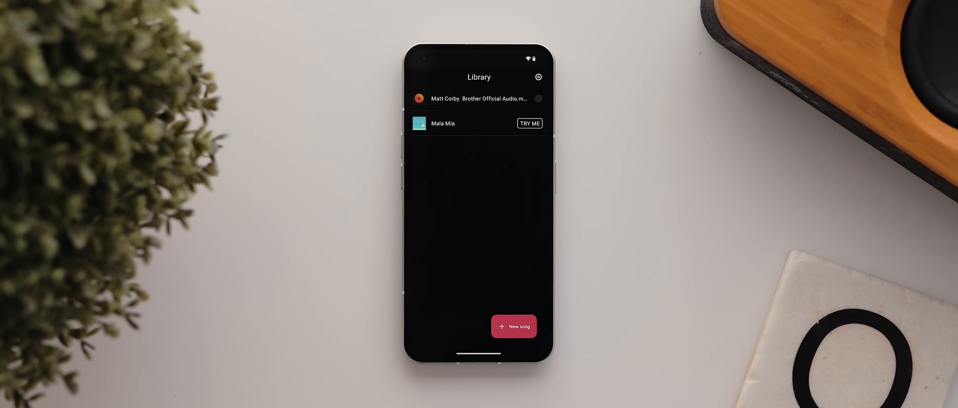
pyautogui.click(479, 99)
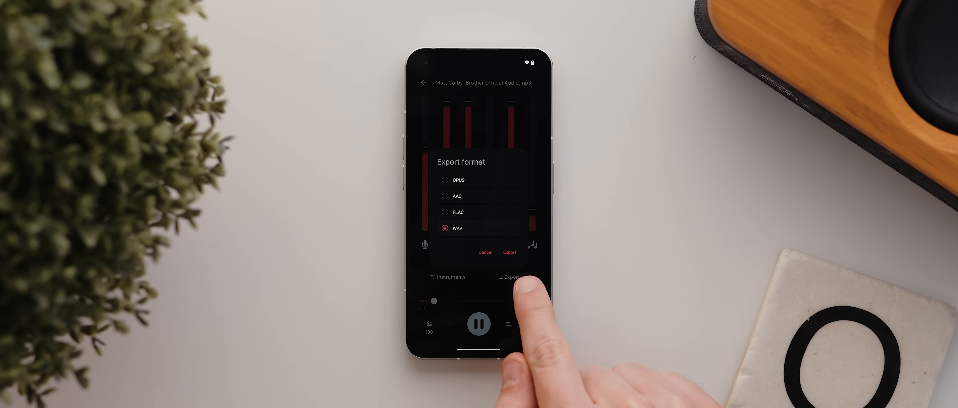
# Export the song's separated tracks in WAV format
pyautogui.click(509, 252)
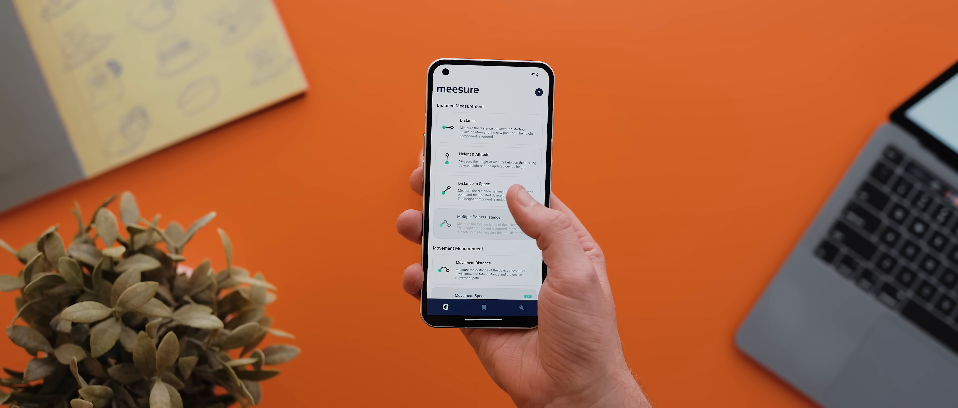
# Try one of meesure's Distance Measurement tools
pyautogui.click(486, 189)
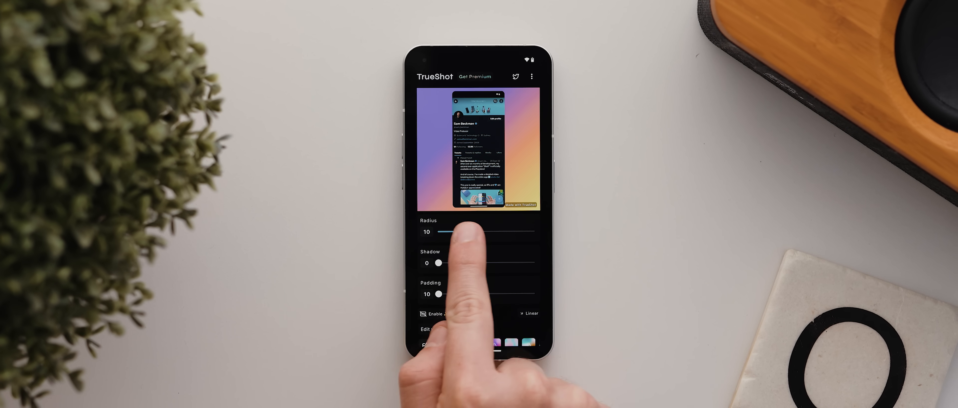
# Adjust the framed screenshot's corner radius and padding sliders toward 18 and 28
pyautogui.moveTo(447, 232); pyautogui.dragTo(473, 232)
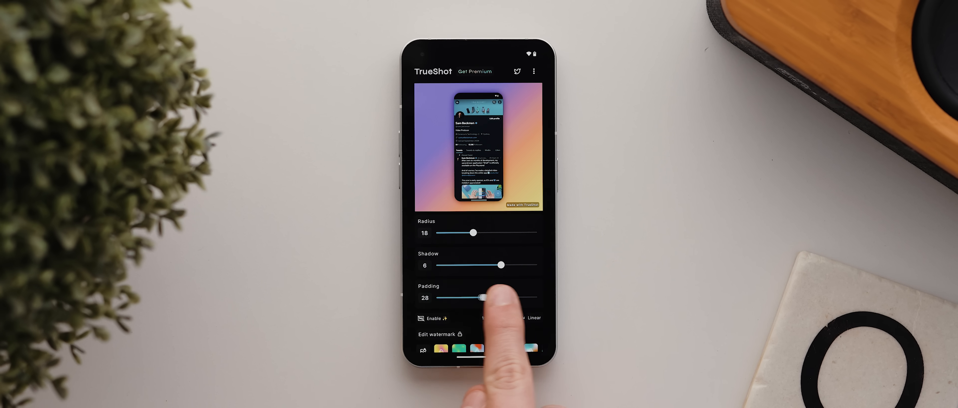
pyautogui.moveTo(486, 298); pyautogui.dragTo(471, 299)
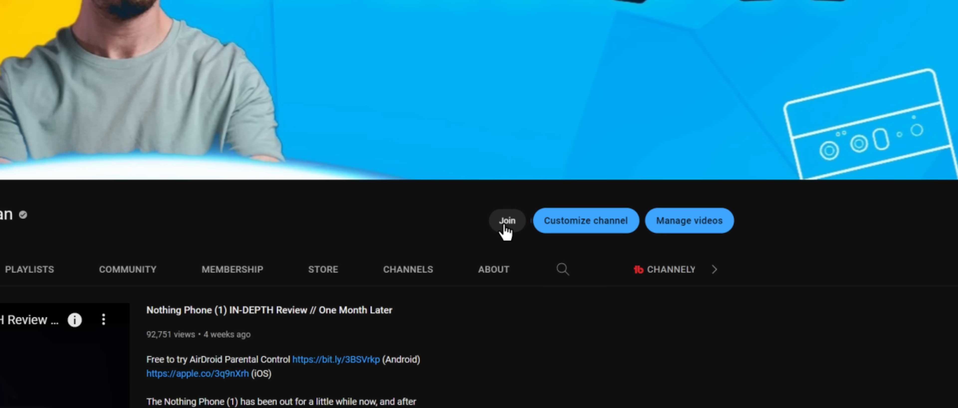
# View the YouTube channel's membership offer via Join
pyautogui.click(507, 220)
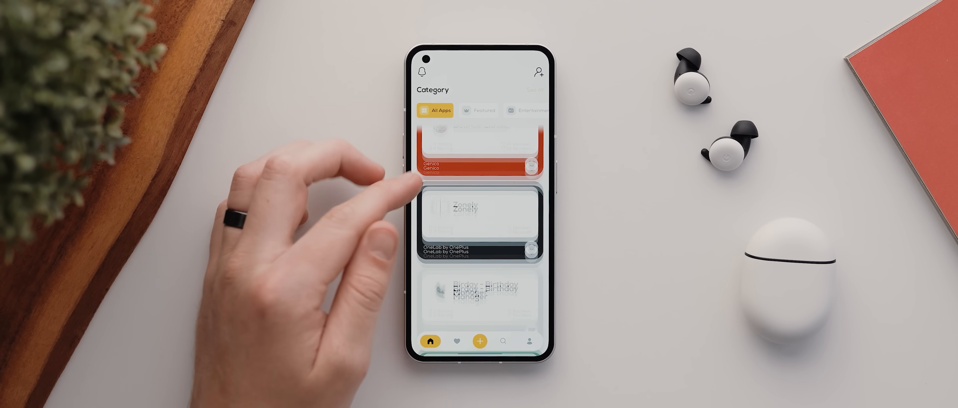
# Scroll the All Apps category to see more app cards
pyautogui.scroll(-3)
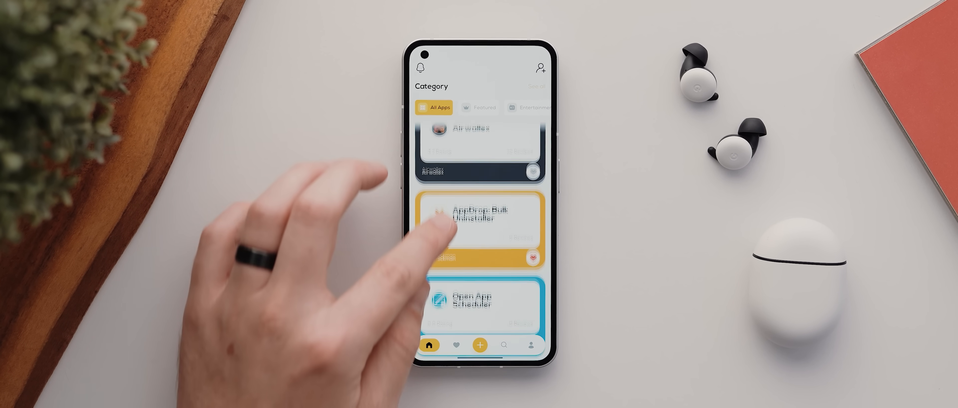